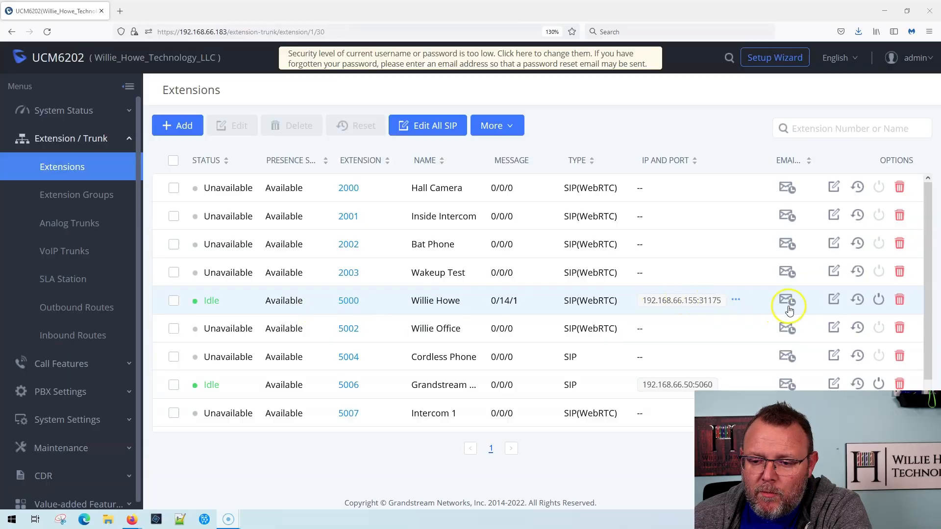
Step: Open the edit page for extension 5000 from the Extensions list
left_click(833, 300)
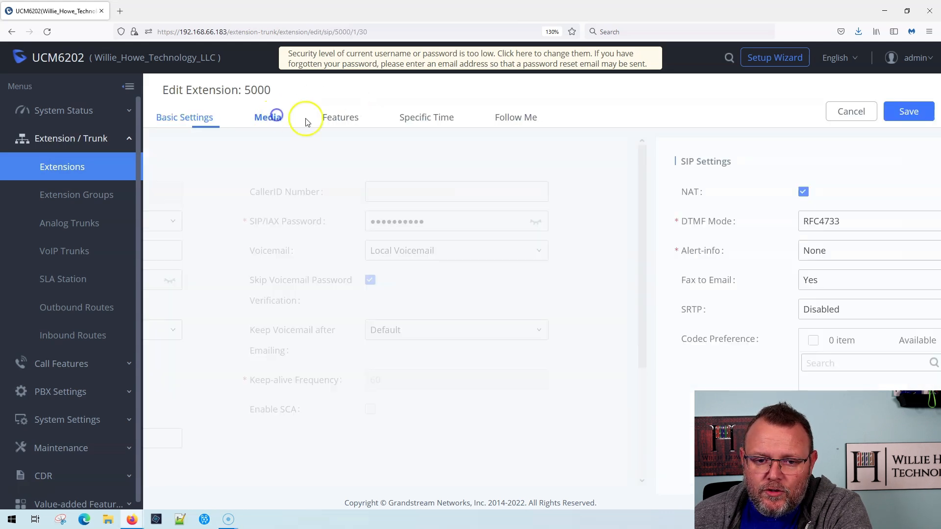
Step: Show extension 5000's Media settings
left_click(268, 118)
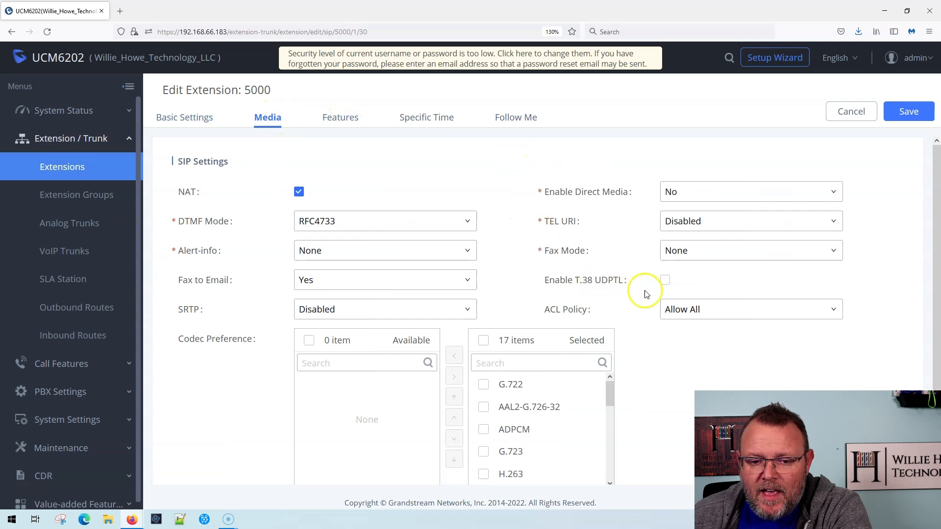
mouse_move(545, 309)
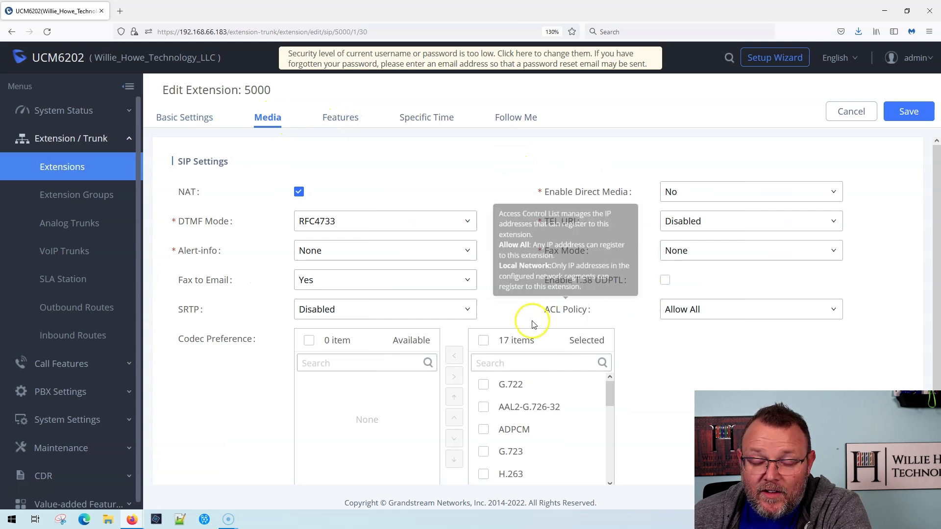
mouse_move(639, 339)
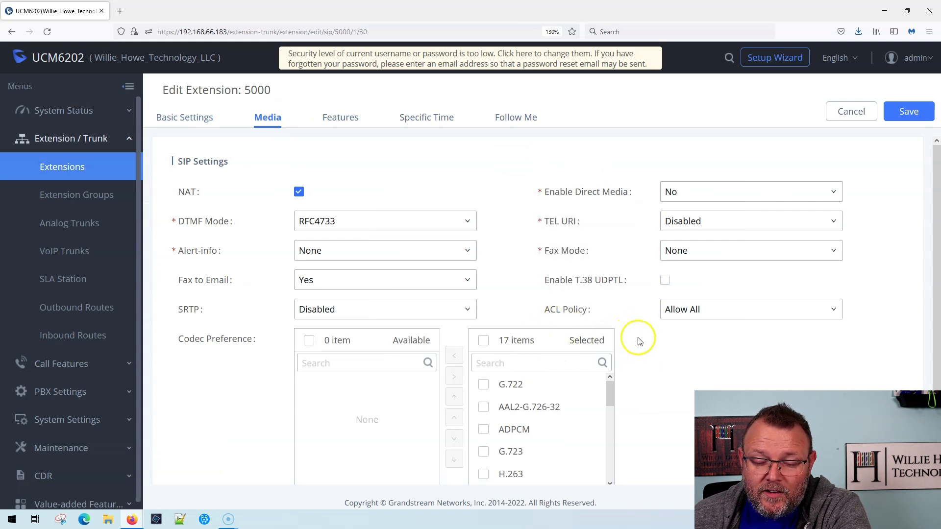
mouse_move(640, 340)
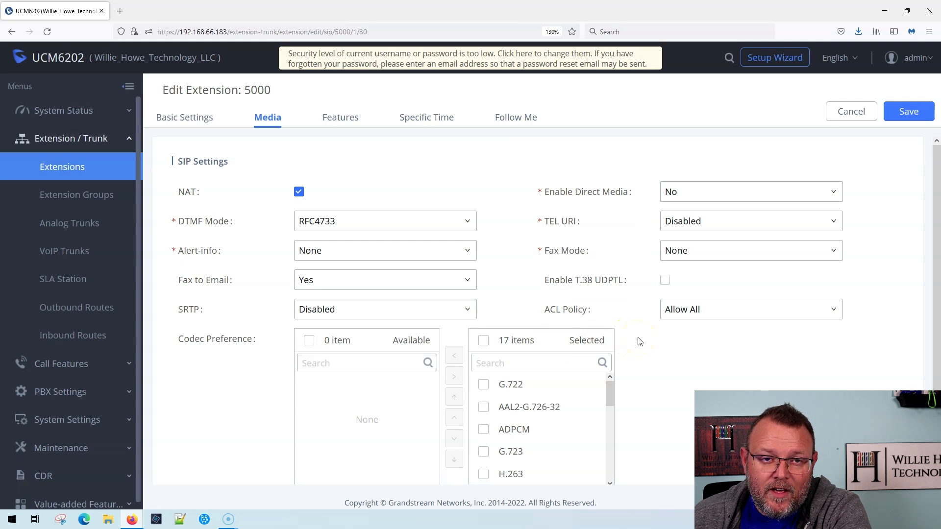
mouse_move(562, 309)
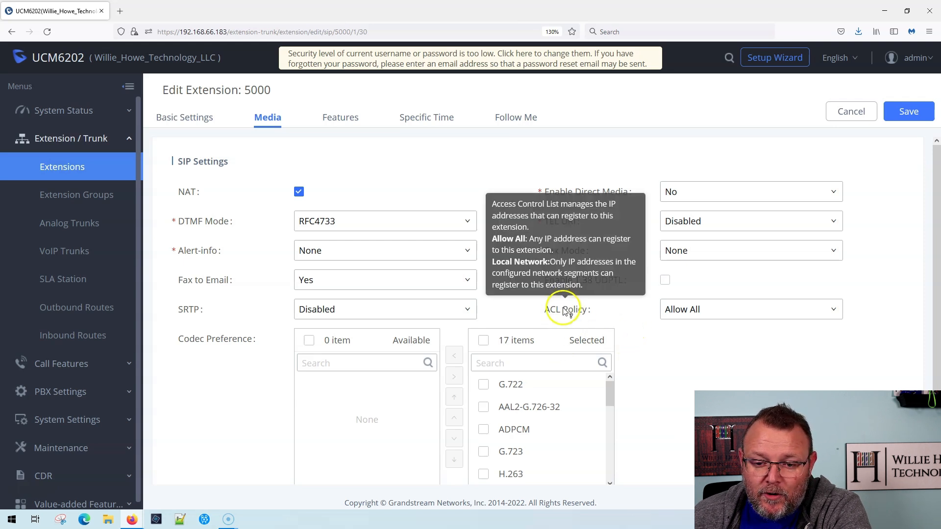
mouse_move(578, 296)
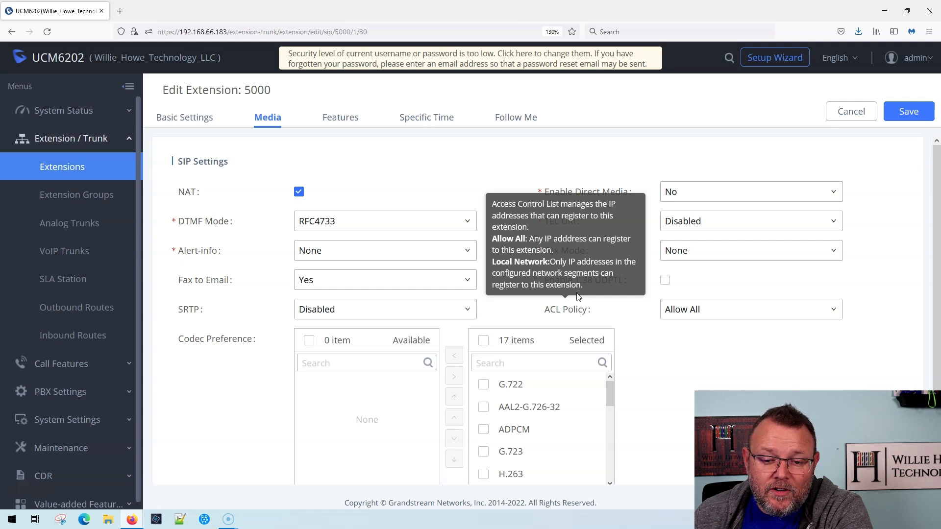
mouse_move(628, 306)
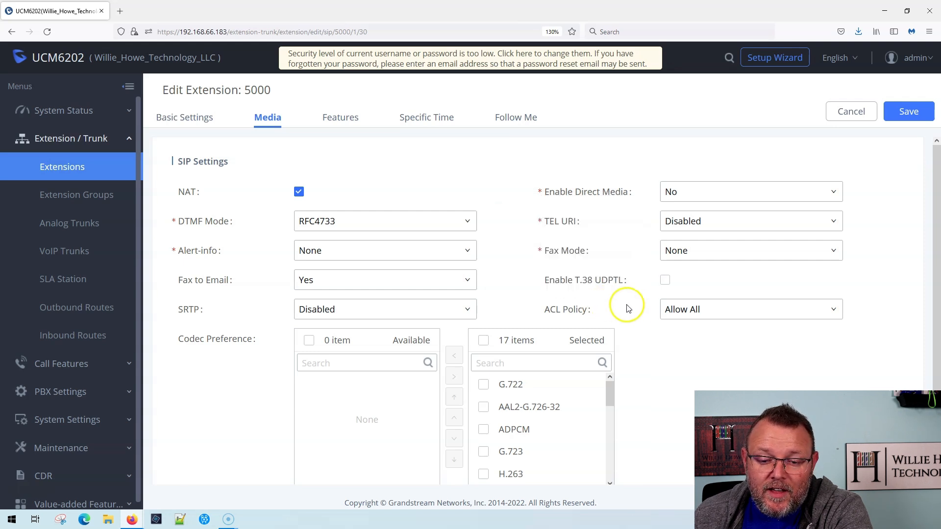
mouse_move(605, 313)
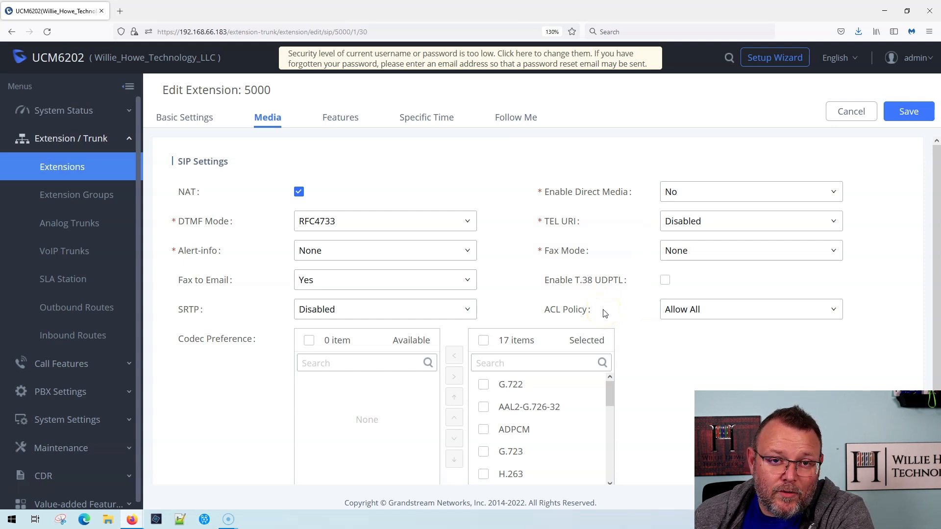
mouse_move(742, 317)
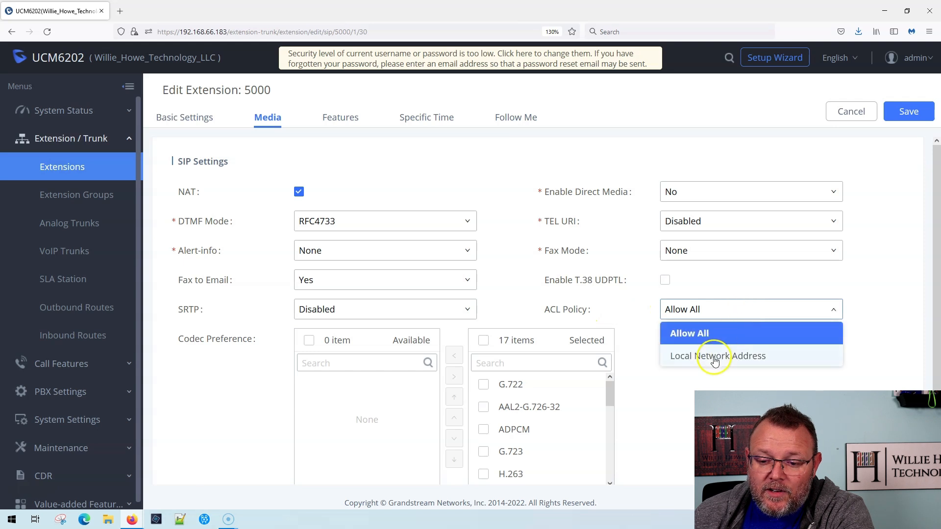
Step: Set ACL Policy to Local Network Address 192.168.66.0, removing extra empty address rows
left_click(718, 356)
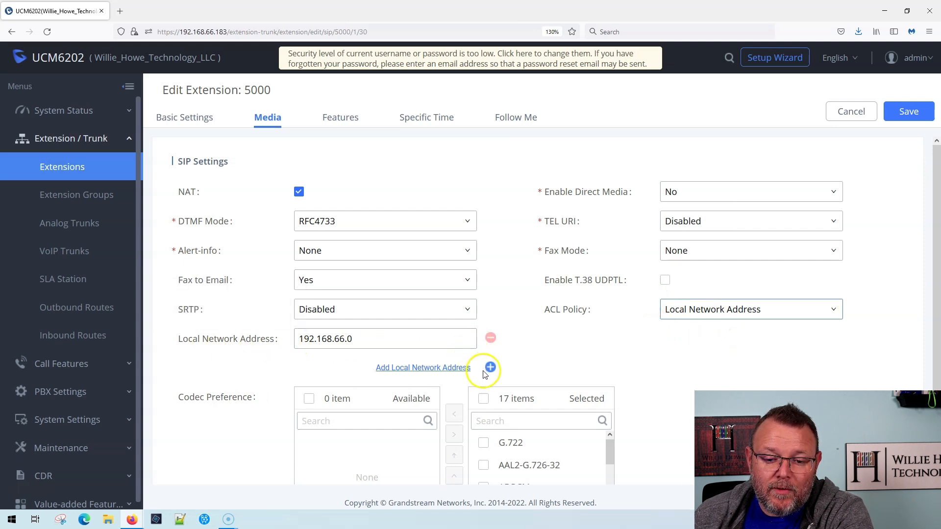
left_click(489, 369)
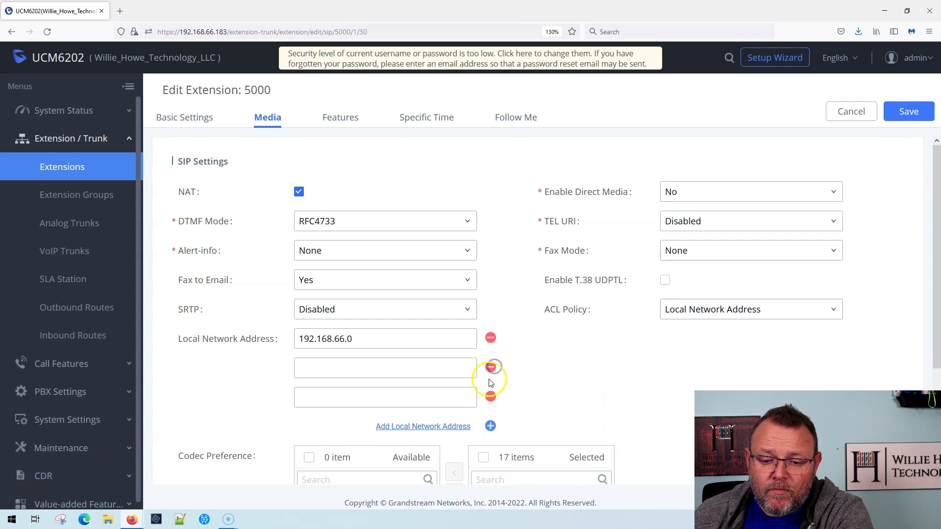
left_click(490, 367)
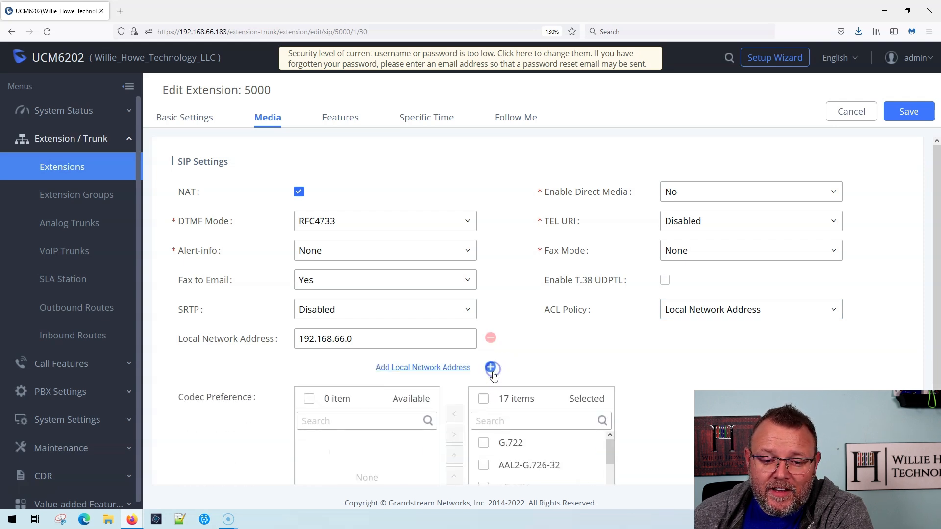
mouse_move(444, 361)
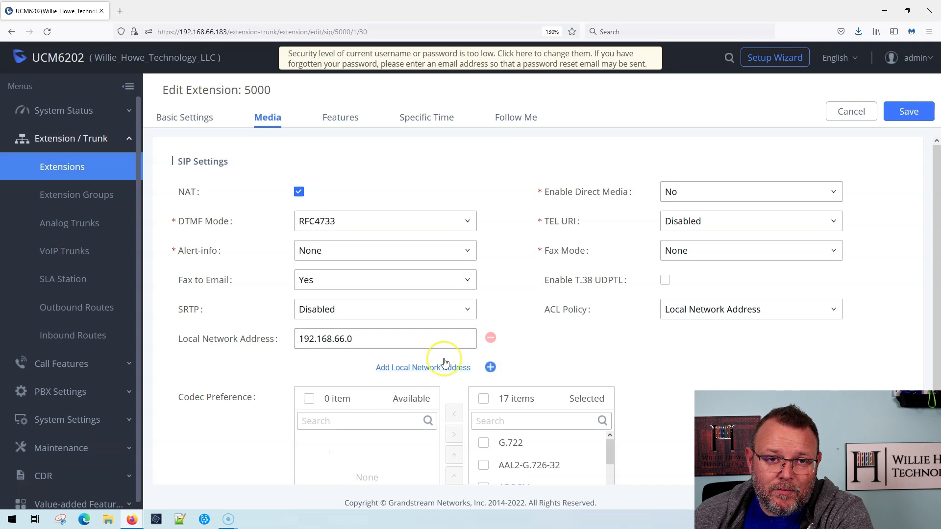
mouse_move(444, 362)
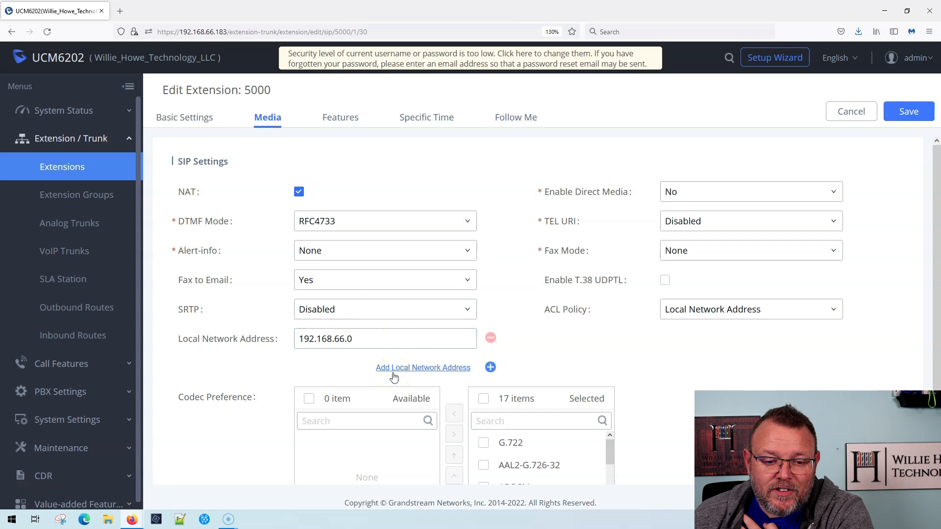
mouse_move(239, 339)
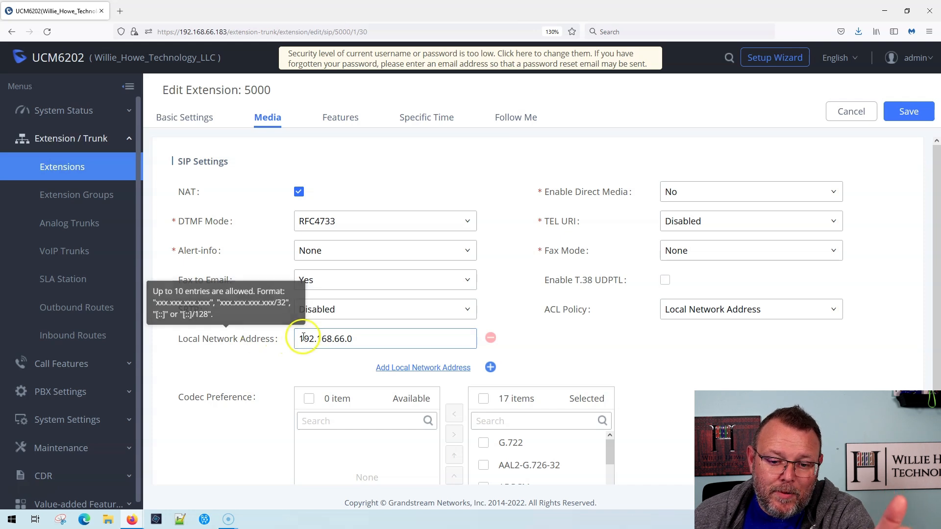
mouse_move(720, 315)
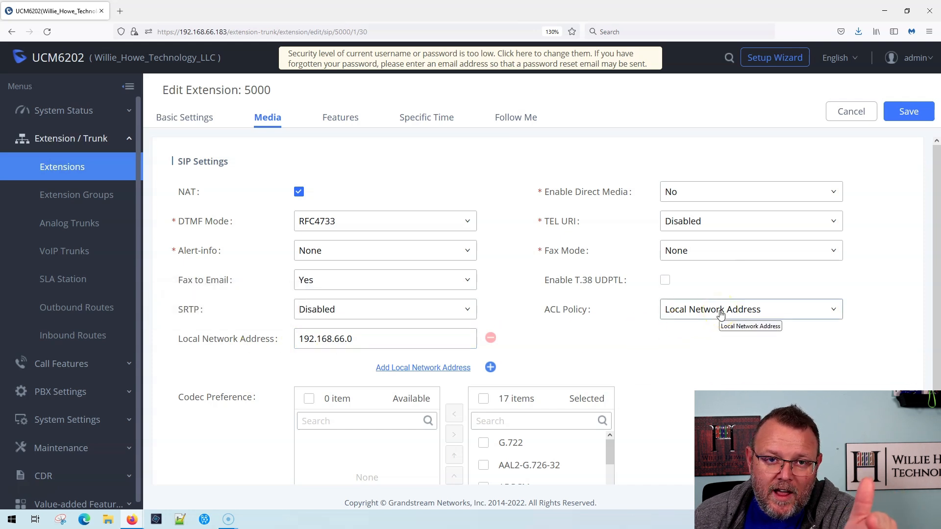